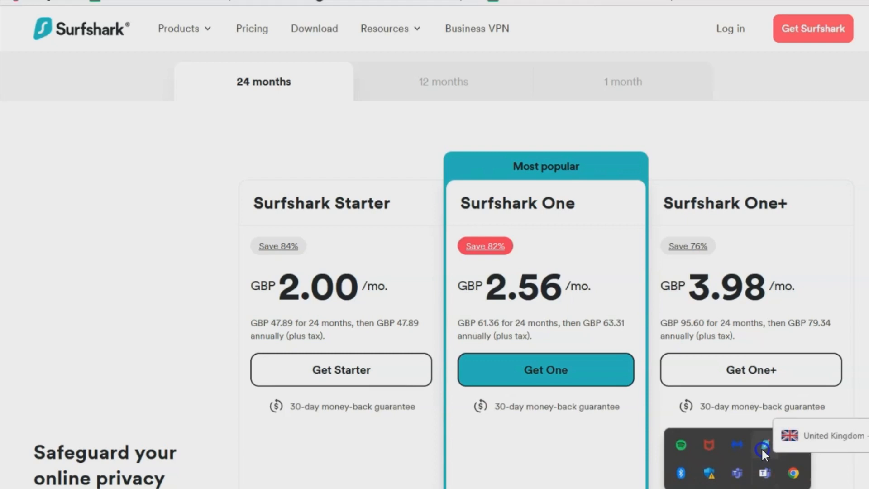
Step: Dismiss the tray overlay and scroll down through the full SMS services list with costs
click(763, 446)
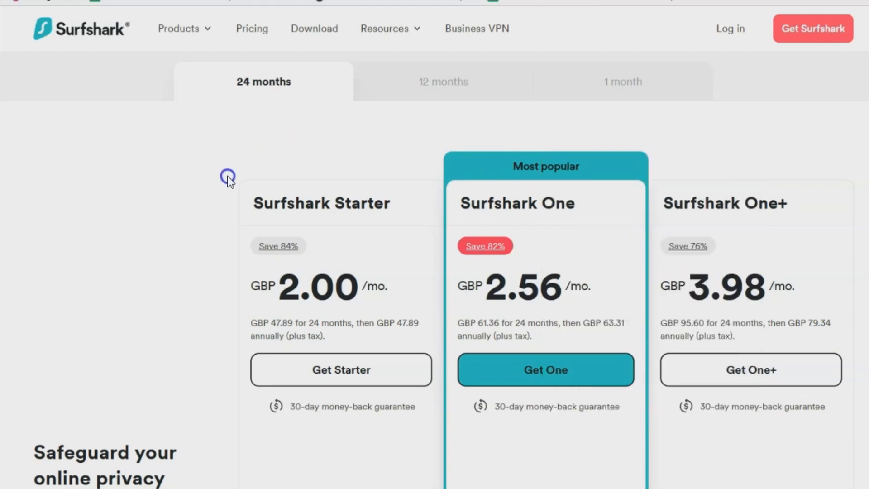
mouse_move(472, 176)
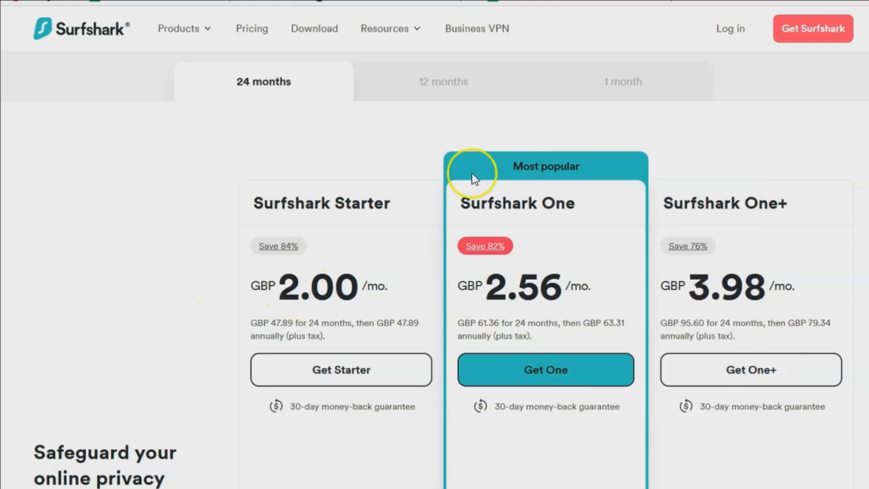
mouse_move(282, 210)
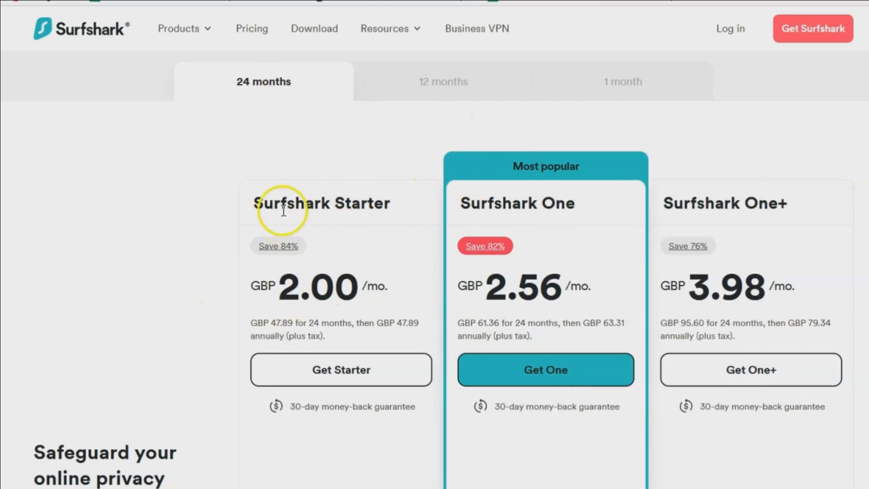
mouse_move(682, 163)
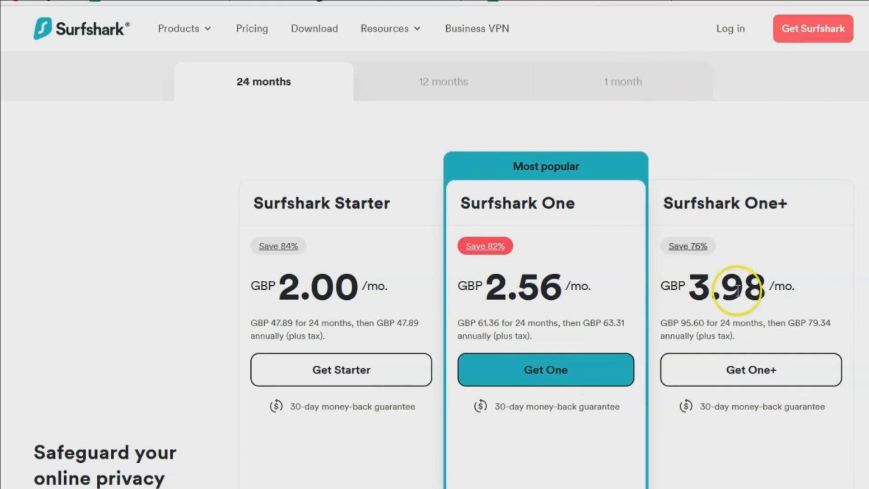
mouse_move(763, 145)
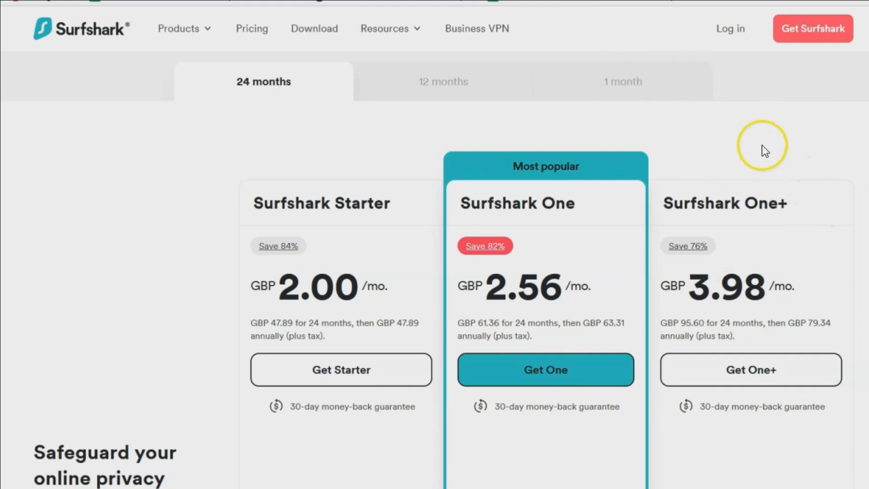
mouse_move(735, 131)
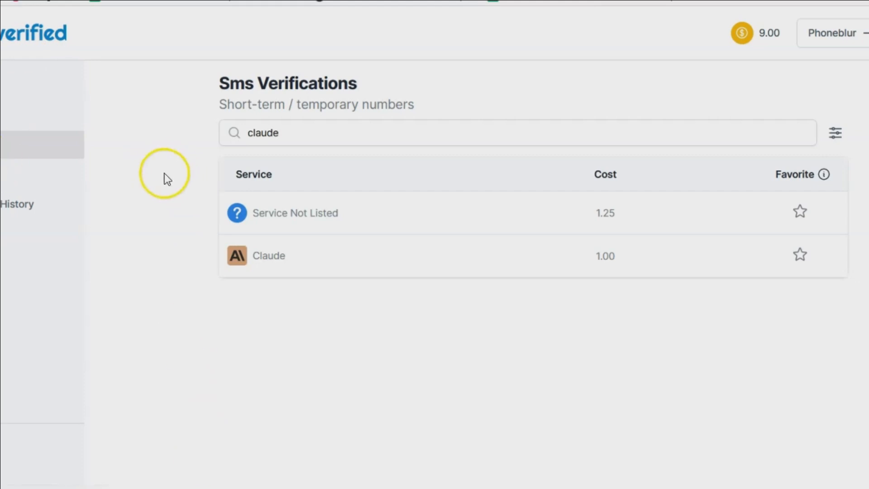
mouse_move(150, 144)
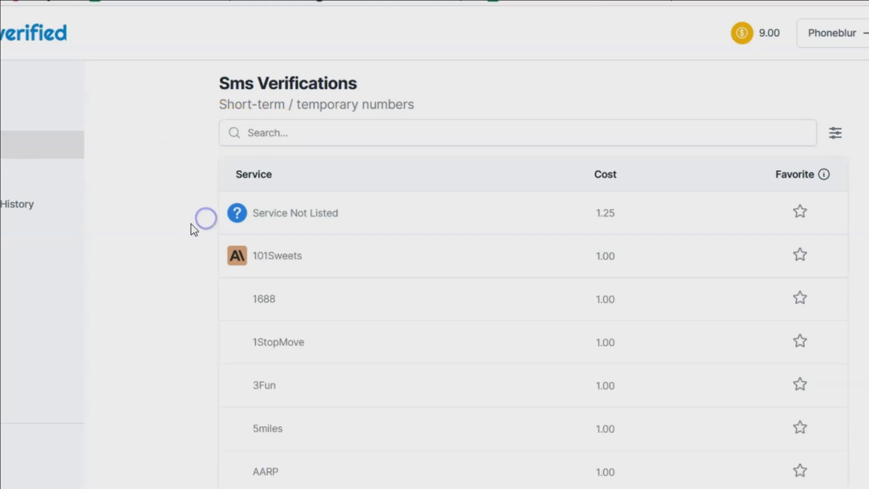
scroll(down, 3)
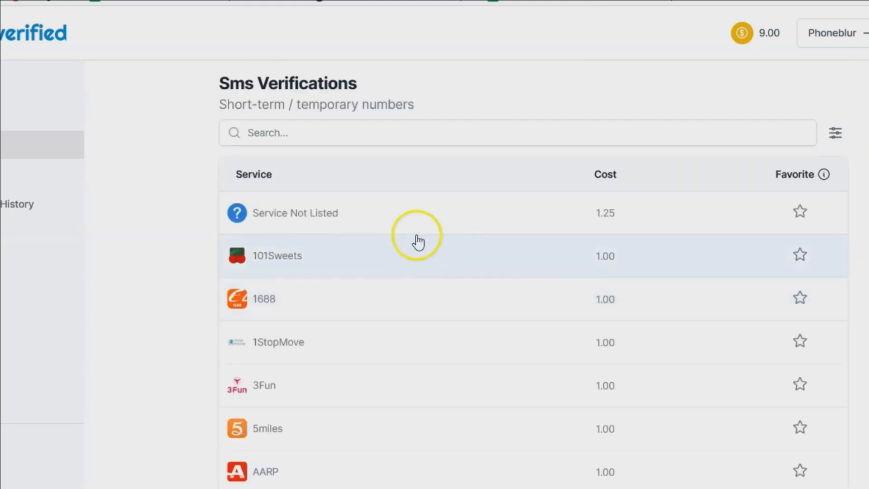
scroll(down, 3)
text(c)
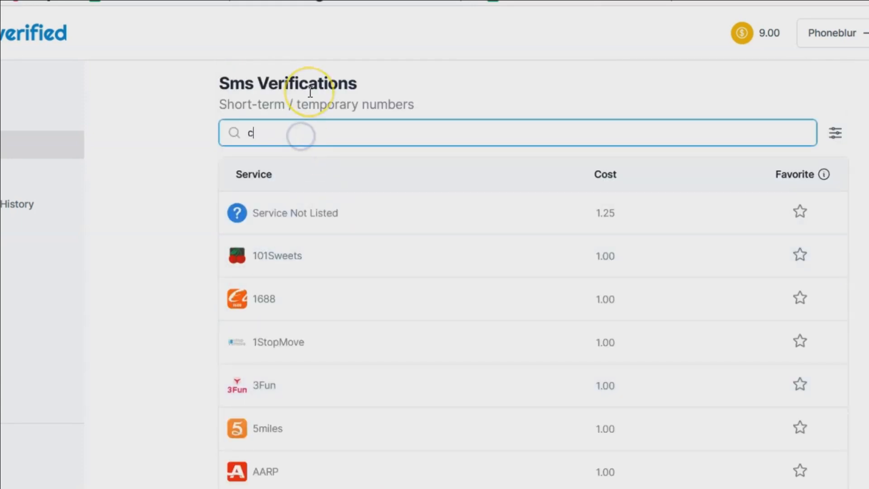
Step: Complete the search with 'laude' so the list shows Claude at 1.00
text(laude)
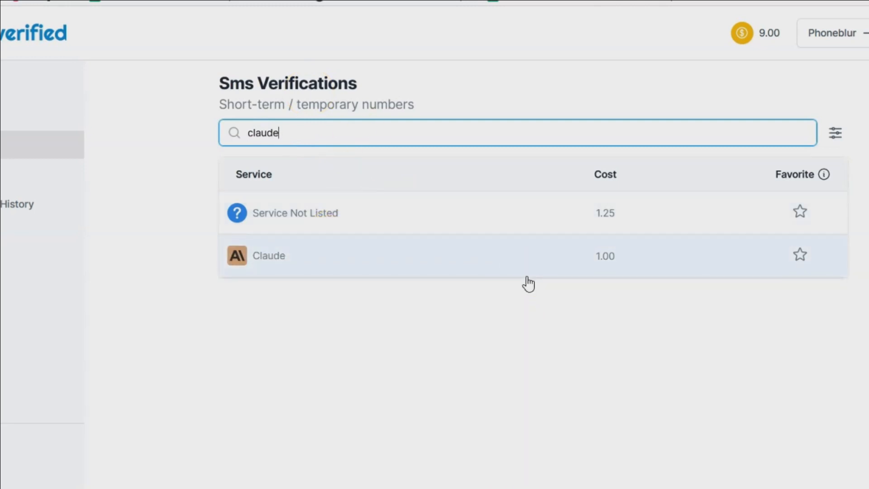
mouse_move(355, 311)
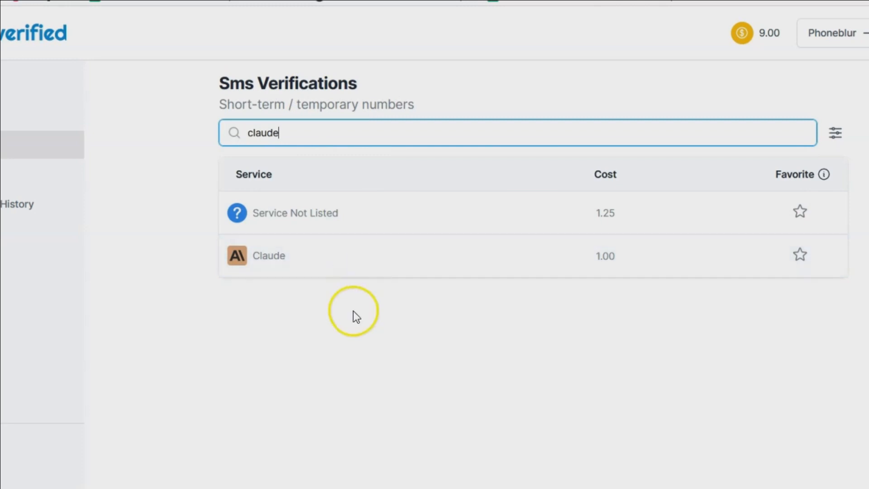
mouse_move(389, 326)
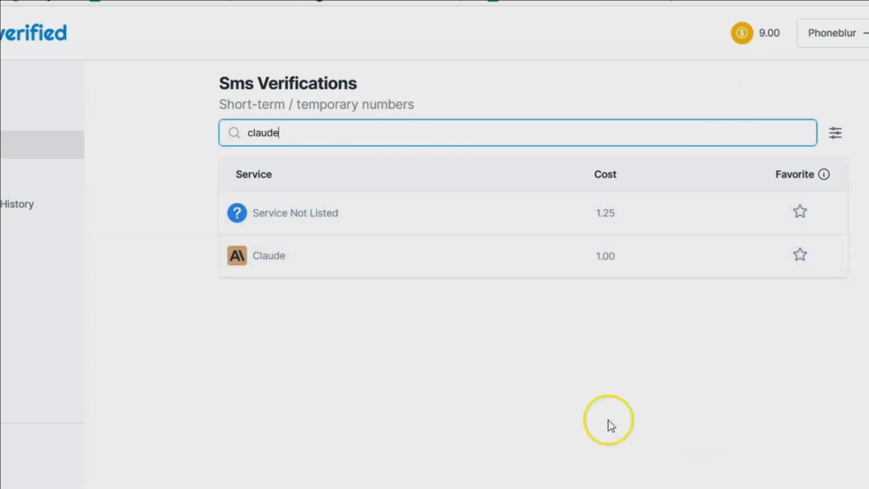
mouse_move(287, 333)
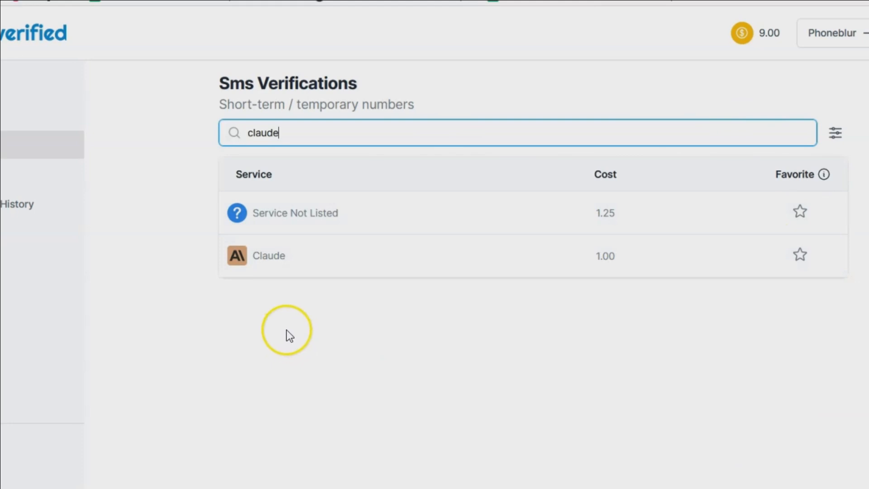
mouse_move(355, 328)
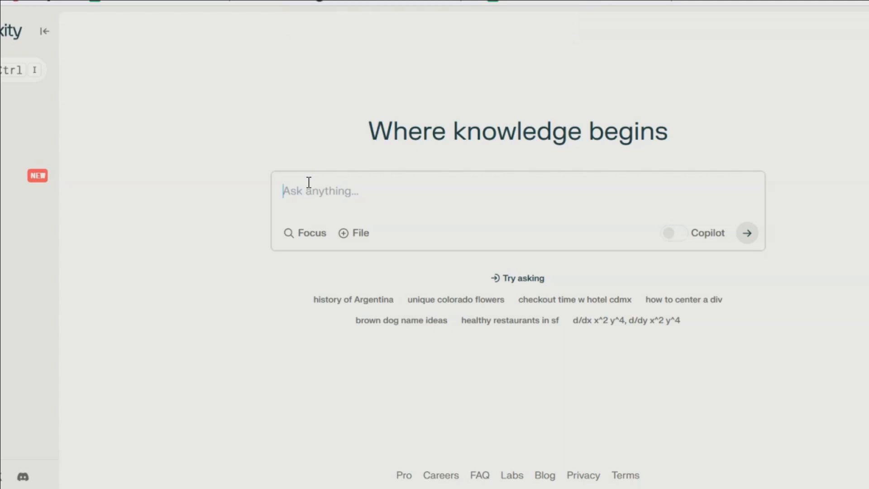
mouse_move(247, 293)
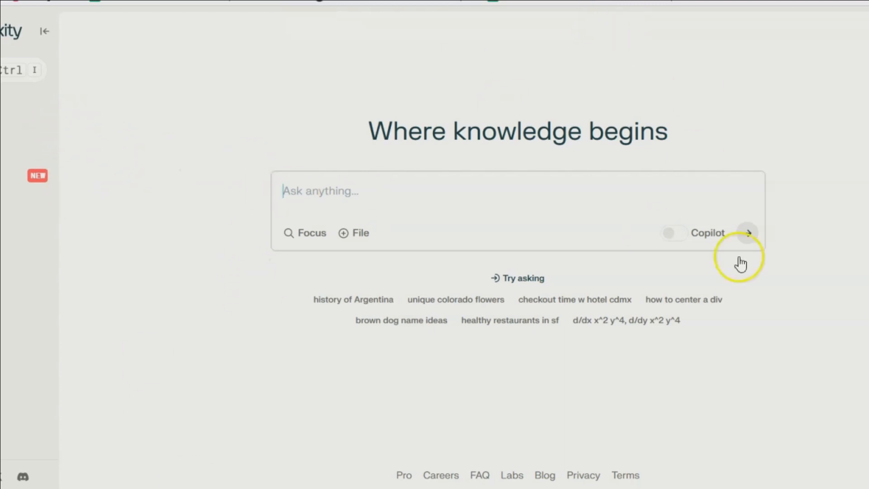
mouse_move(847, 343)
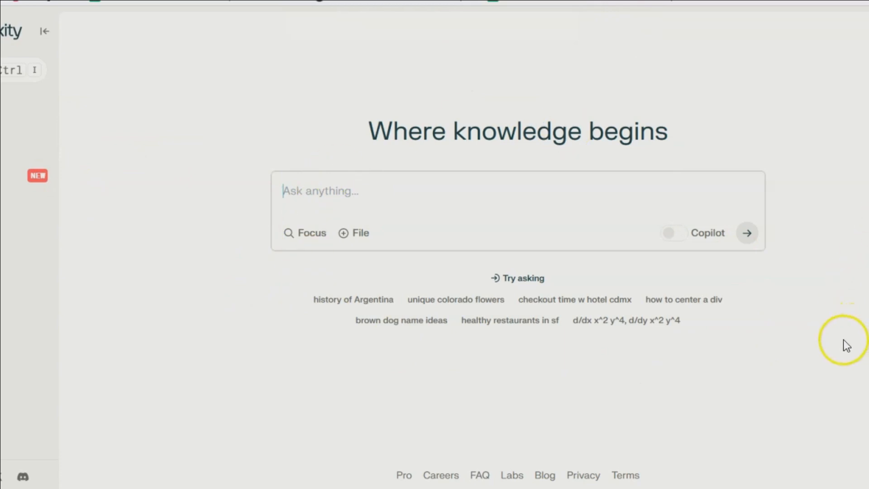
mouse_move(729, 375)
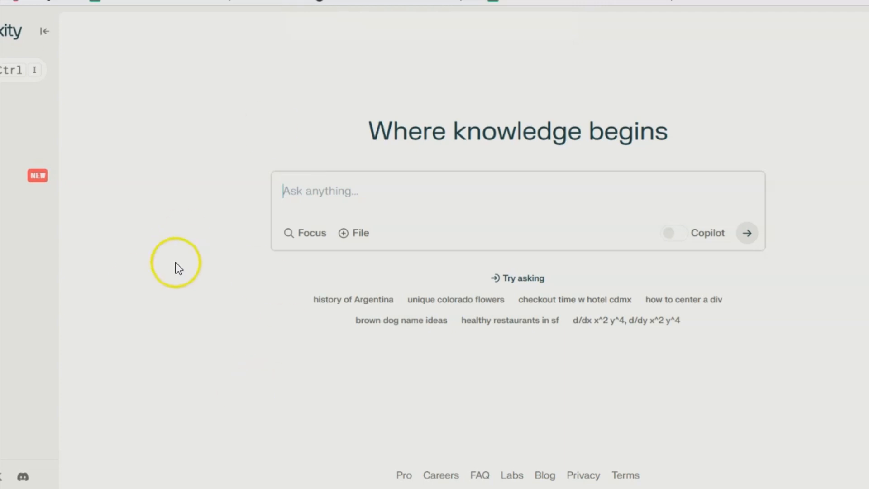
mouse_move(237, 277)
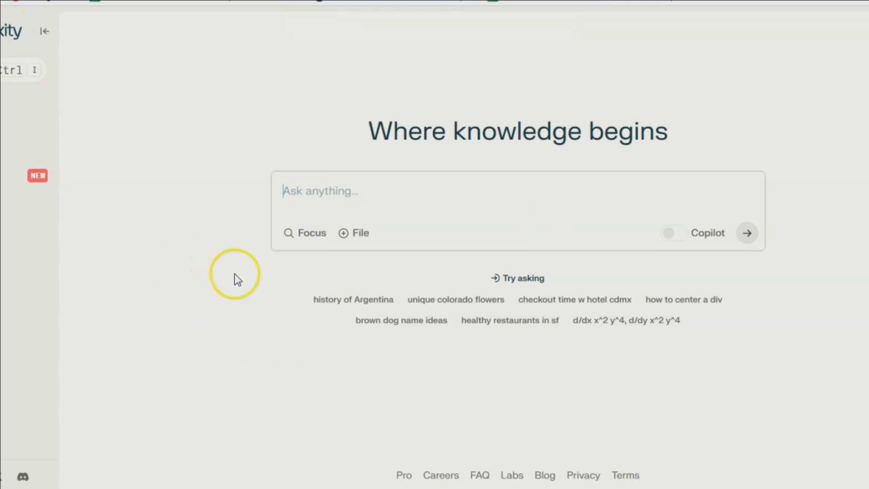
mouse_move(297, 309)
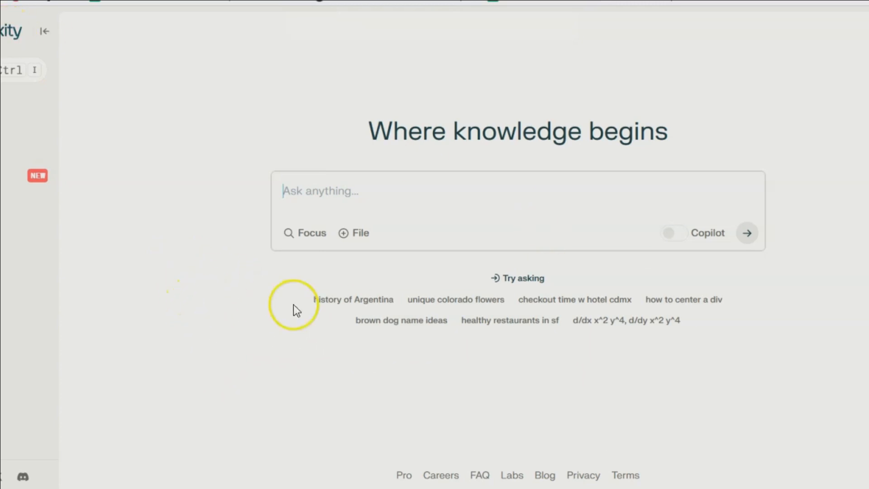
mouse_move(338, 318)
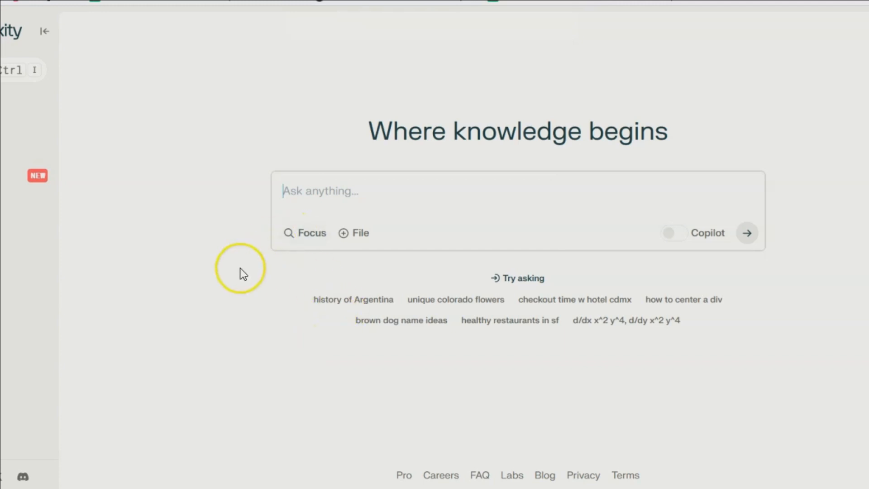
mouse_move(201, 237)
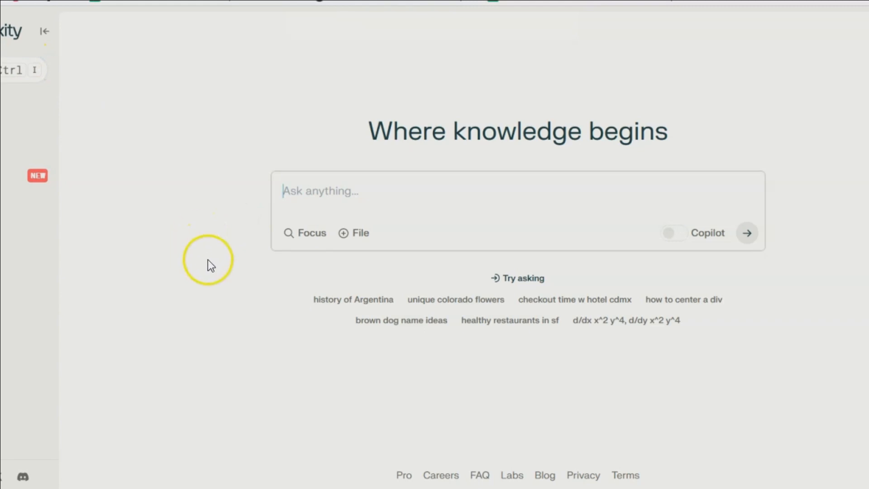
mouse_move(216, 293)
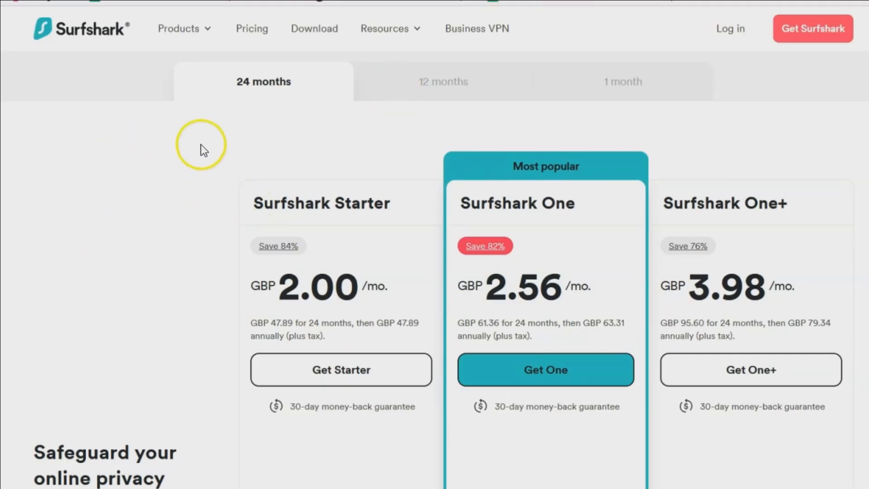
mouse_move(86, 25)
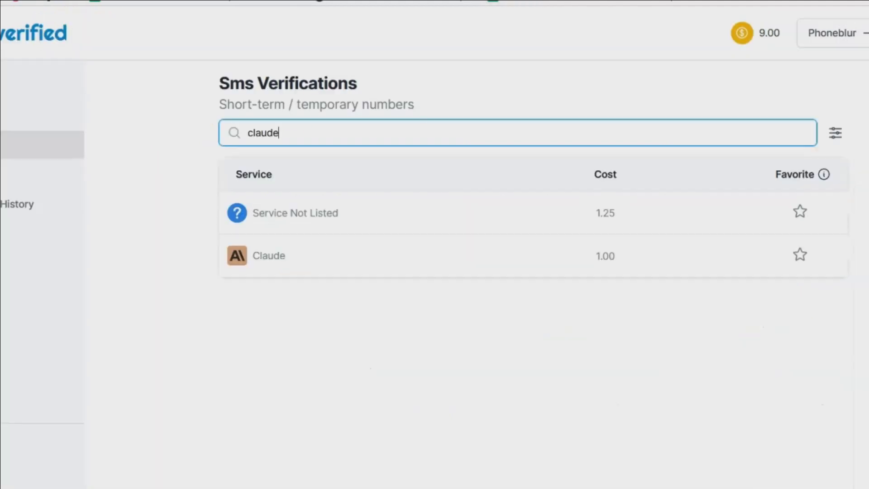
mouse_move(215, 316)
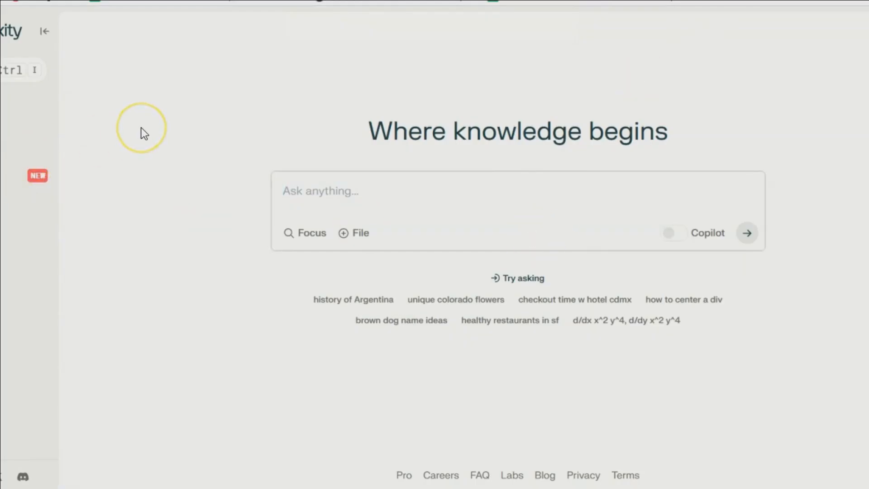
click(319, 191)
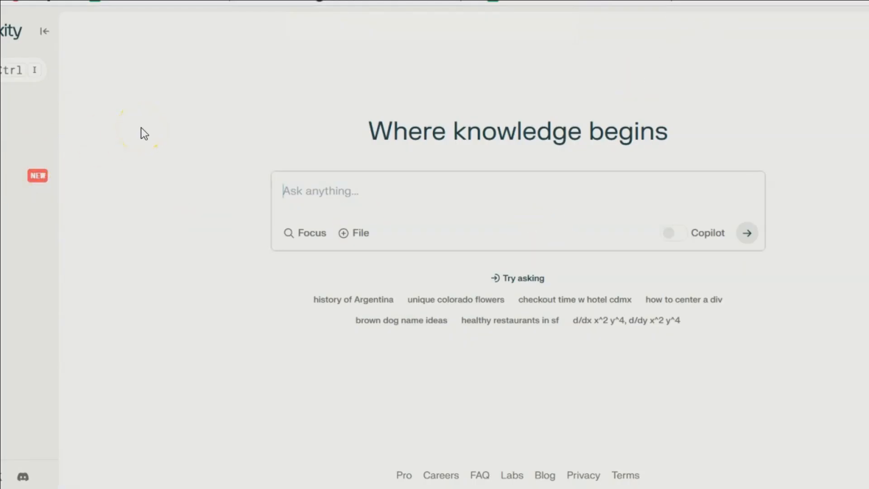